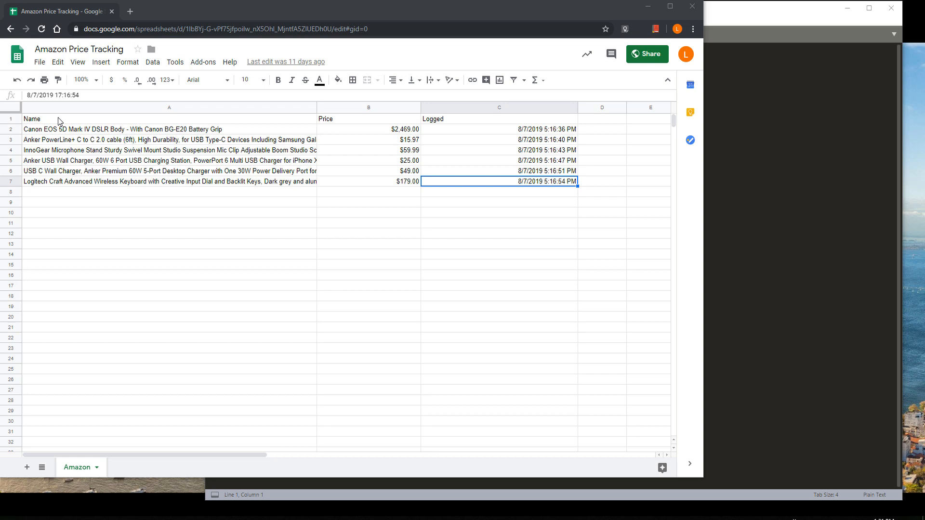
mouse_move(40, 62)
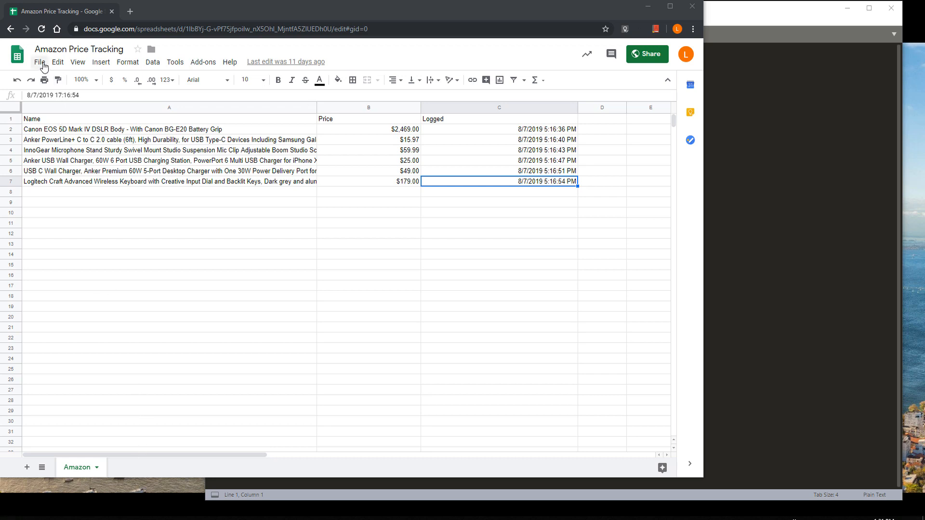
mouse_move(81, 474)
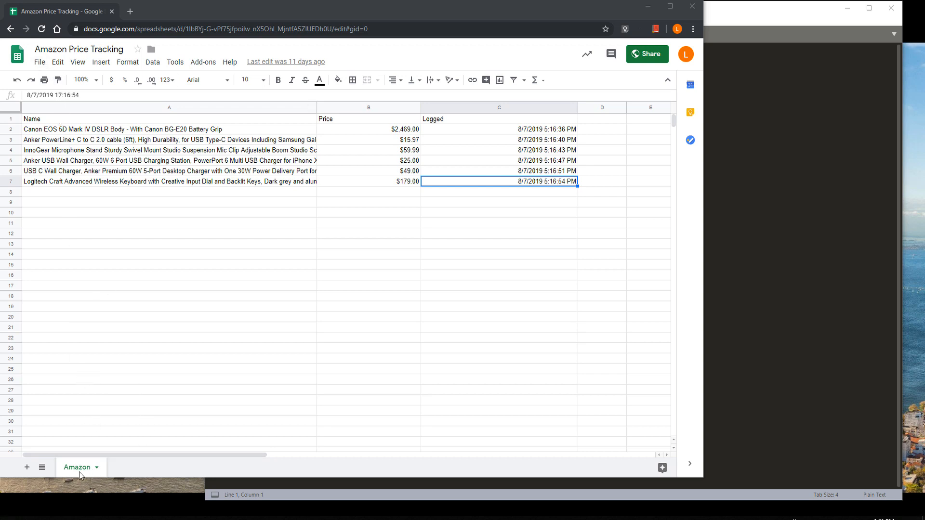
- Save the new empty file as test.py in the tutorial's project folder
click(169, 128)
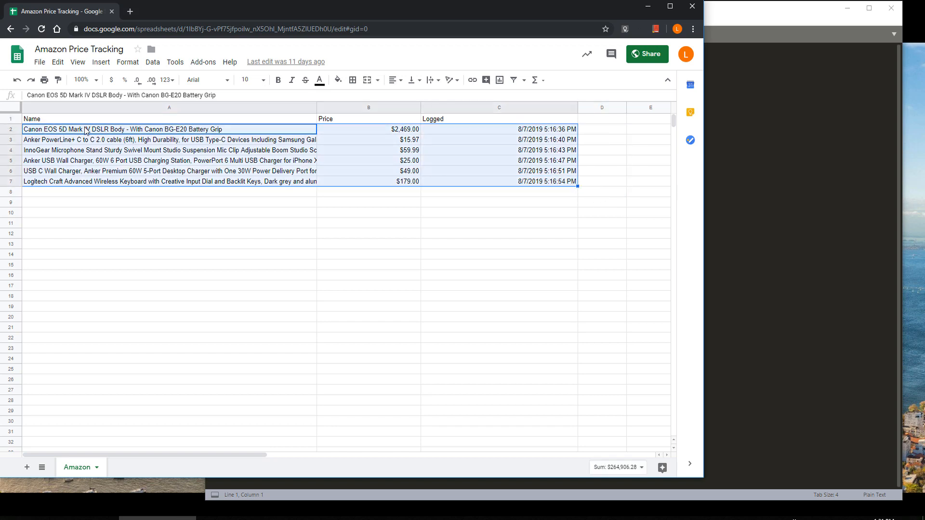
click(498, 129)
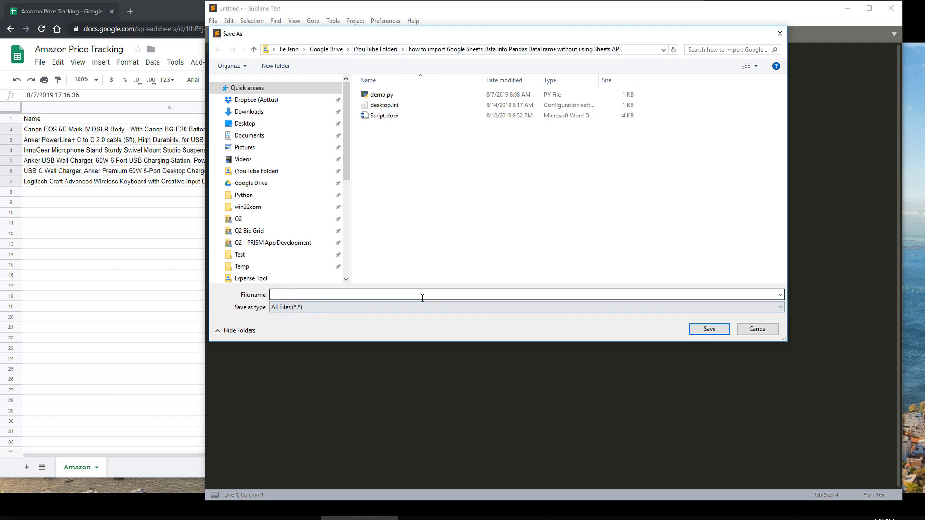
text(test.p)
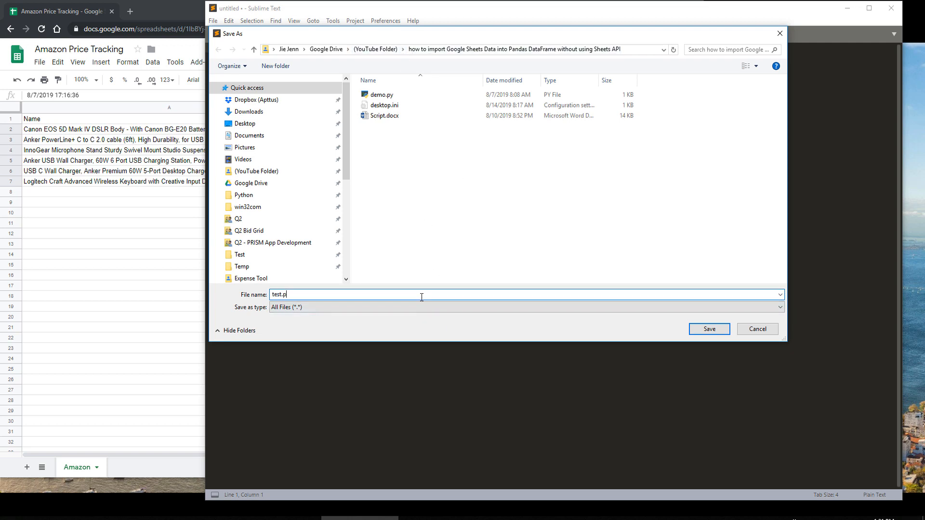
click(708, 328)
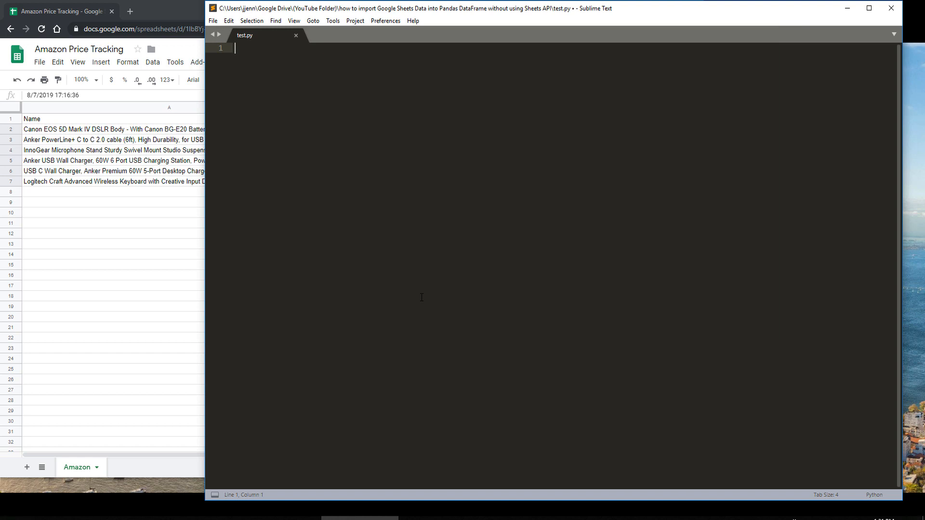
- Write the script: import pandas, URL with the Google Sheets address, df = pandas.read_csv(URL), print(df)
text(import pandas)
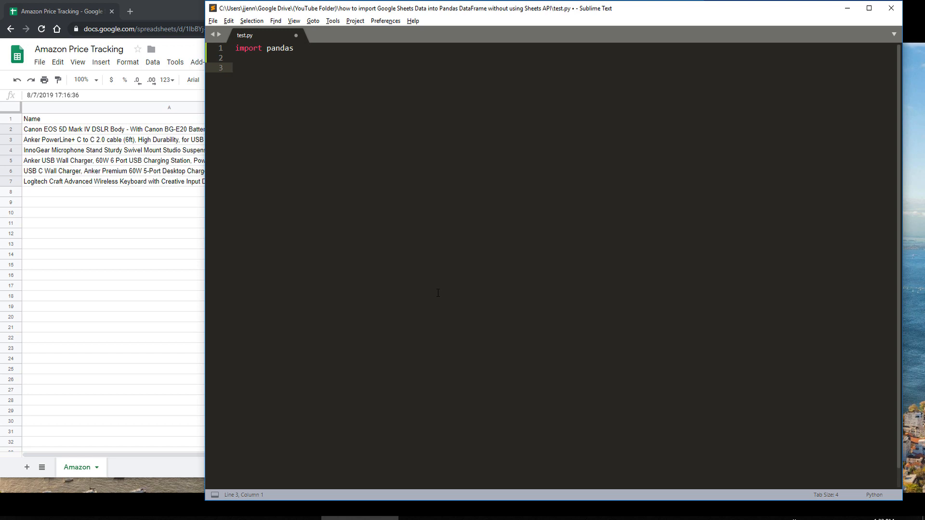
text(URL = ')
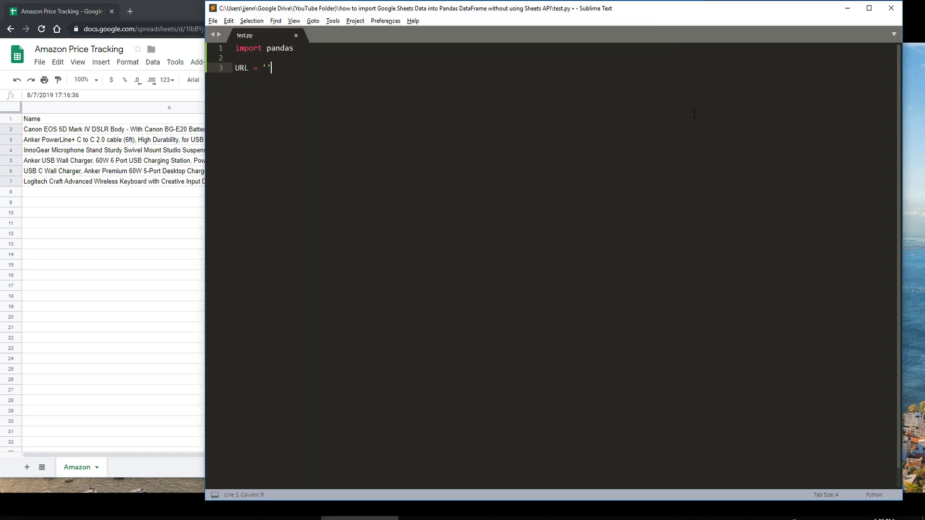
text(https://docs.google.com/spreadsheets/d/1lbBYj-G-vPf75jfpoilw_nX5Ohl_MjntfA5ZlUEDh0U/edit#gid=0)
text(df =)
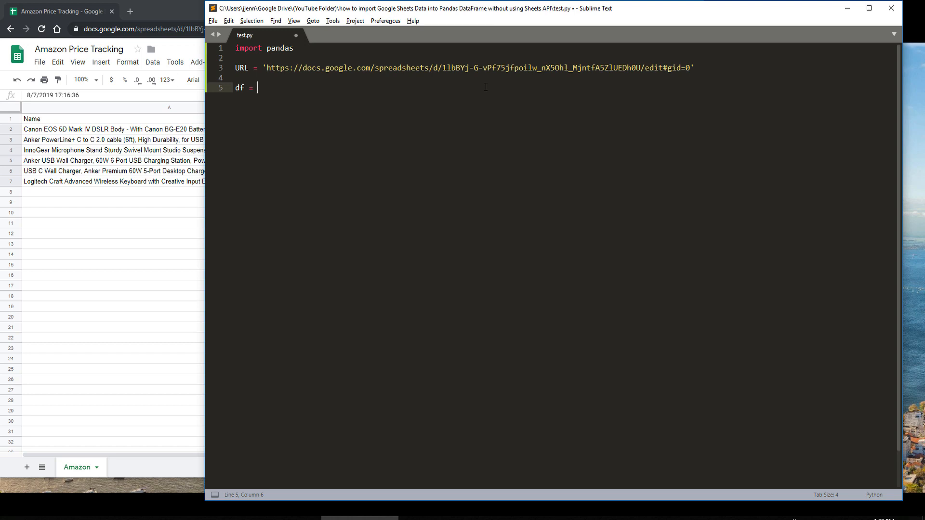
text(pandas.)
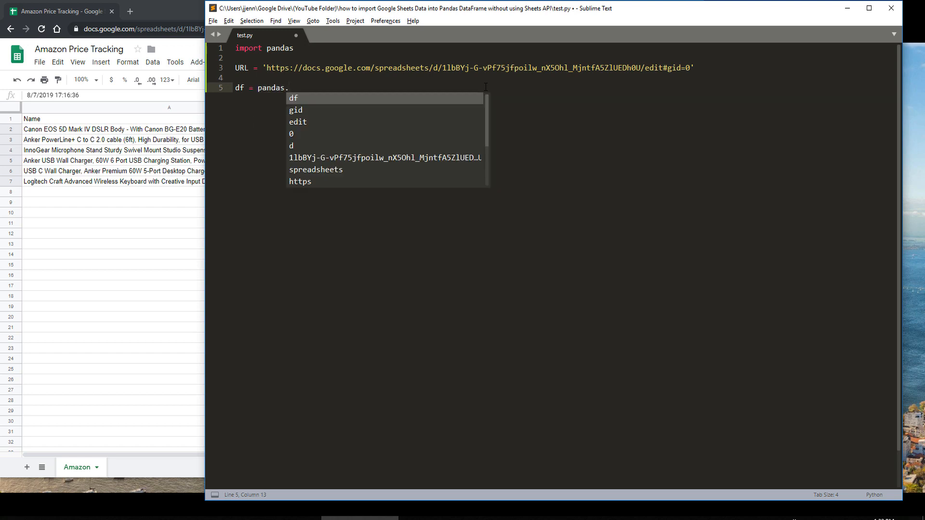
text(read_csv()
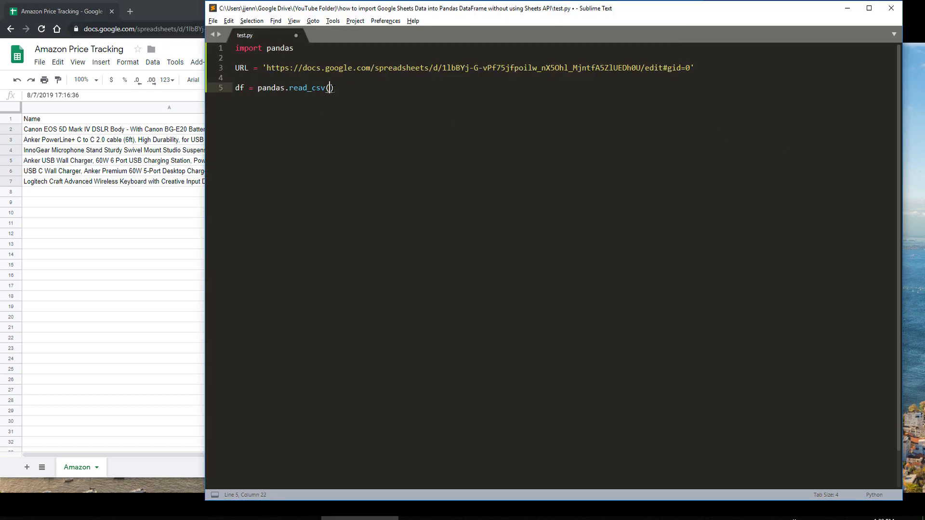
text(URL)
text(print(df))
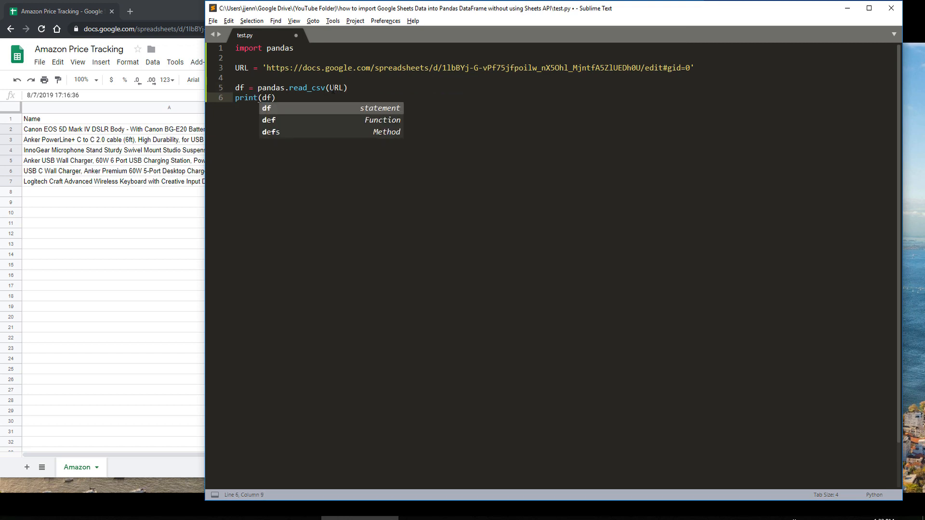
- Run the script, activate the GoogleAPI virtualenv via the command palette, and run again to reach the ParserError
key(ctrl+b)
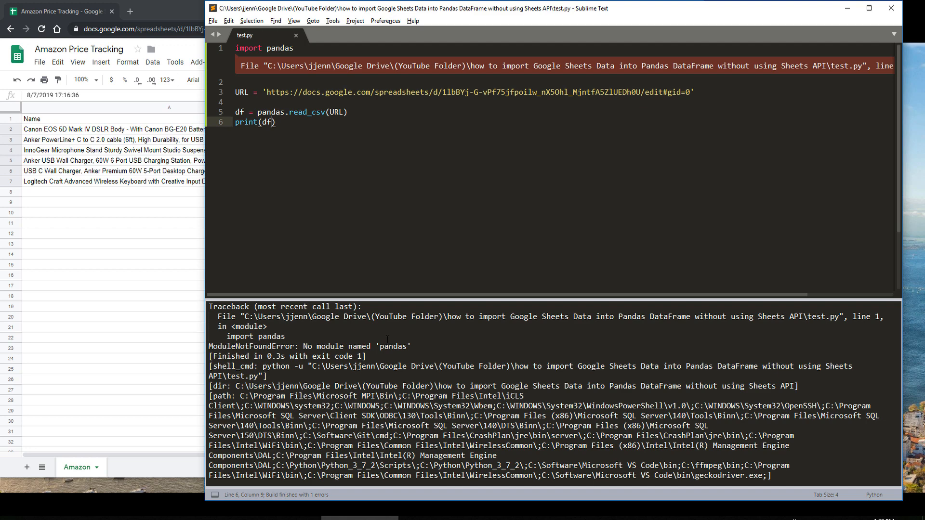
text(activ)
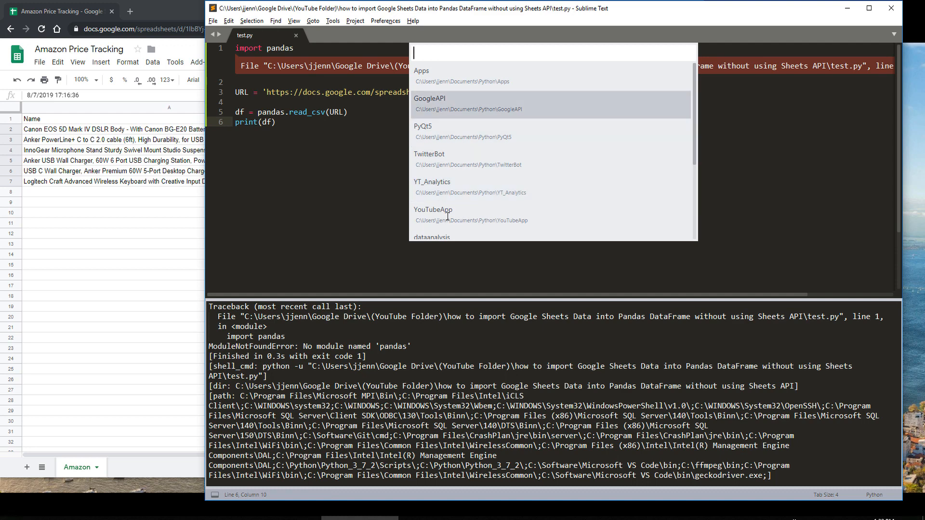
key(Escape)
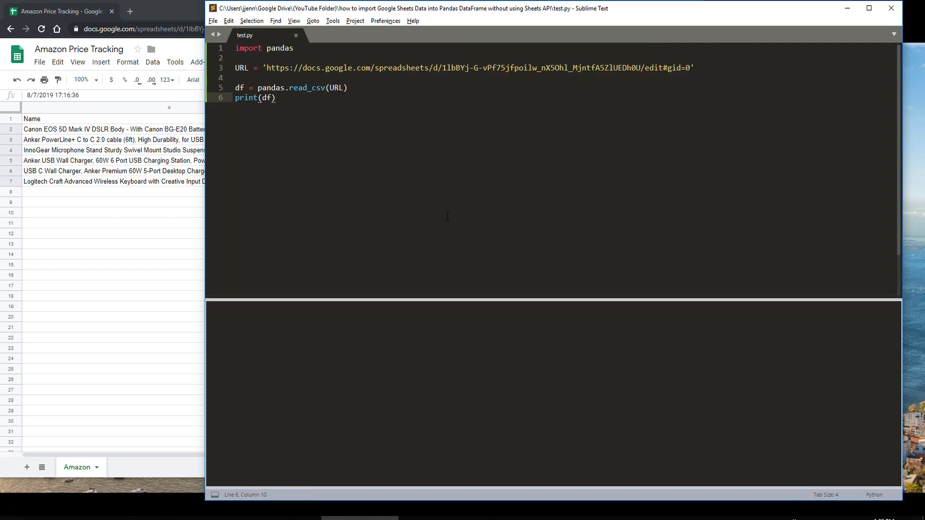
key(ctrl+b)
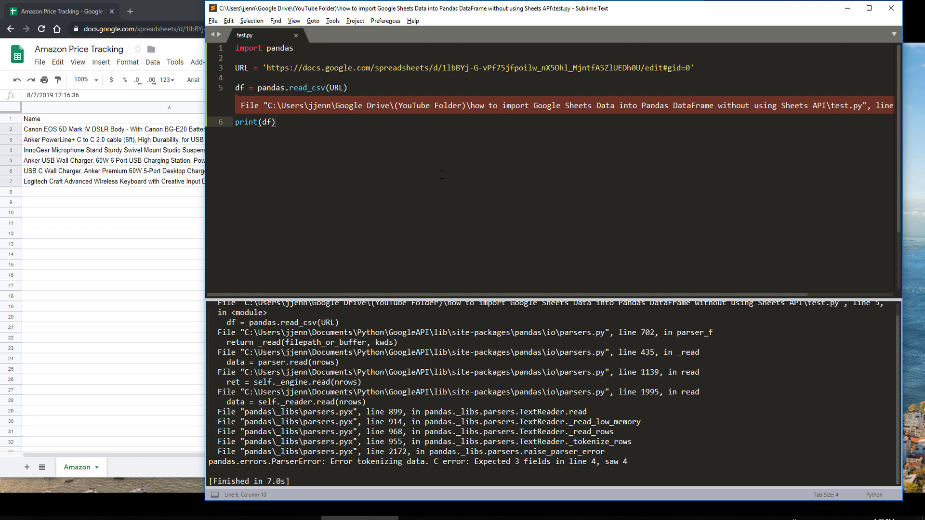
mouse_move(132, 158)
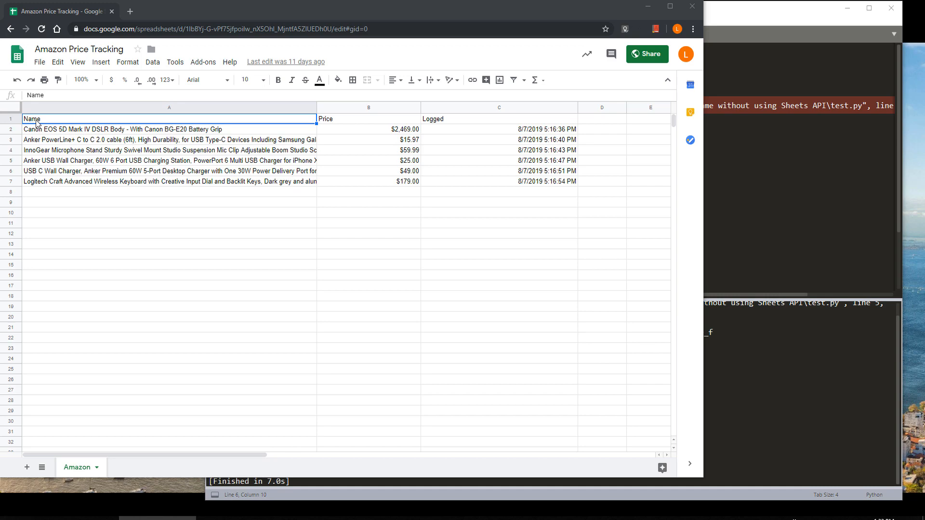
mouse_move(118, 128)
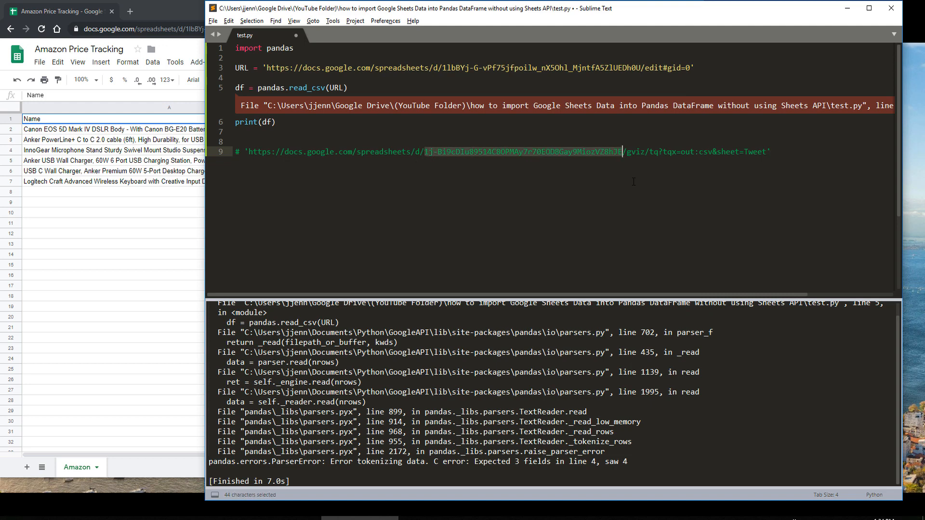
- Make URL a gviz CSV-export template with {0} for the sheet ID, {1} for the sheet name, and .format()
text({0)
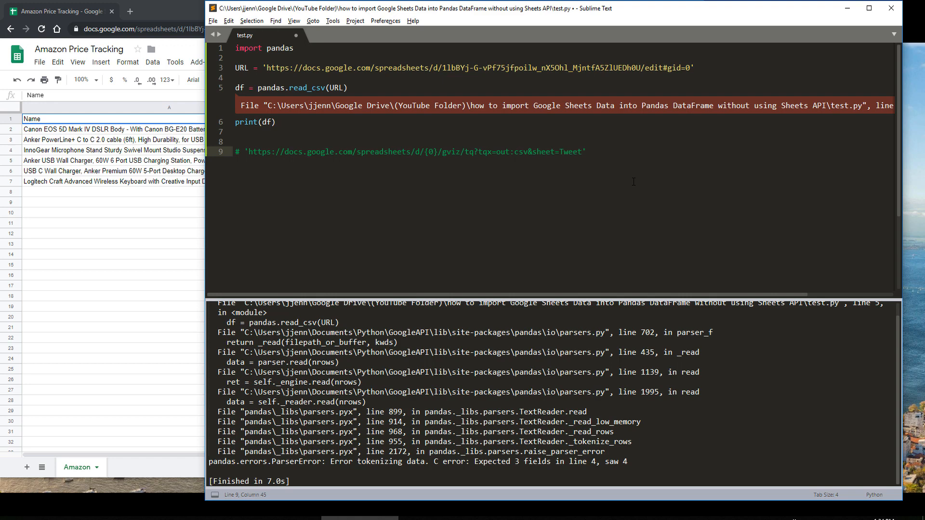
click(585, 151)
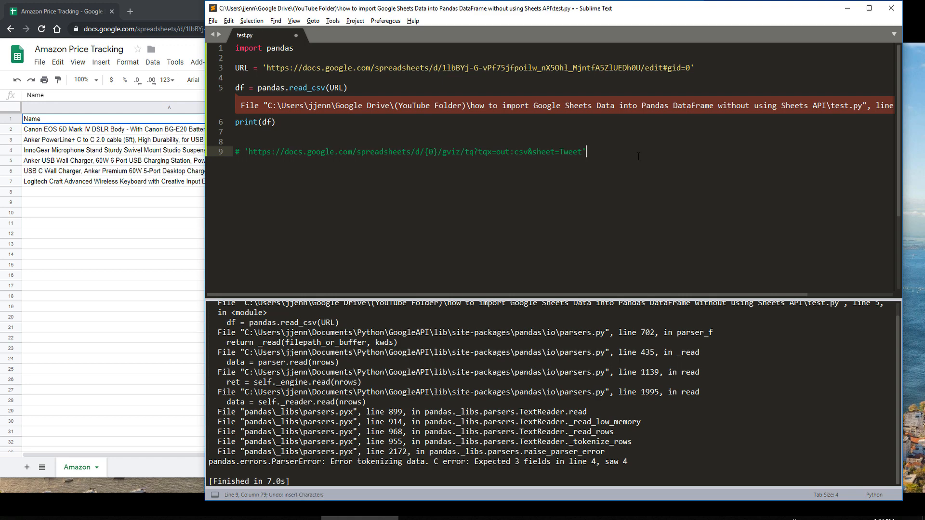
text(.format())
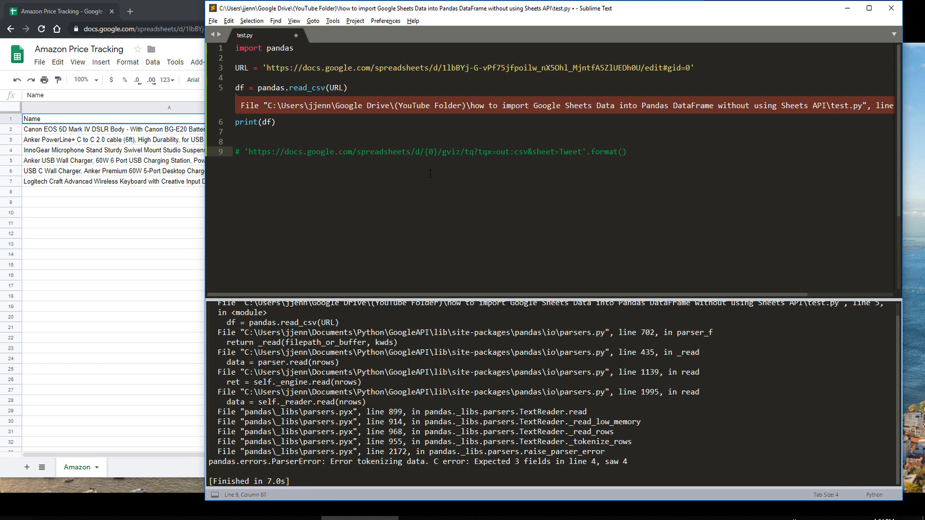
click(472, 152)
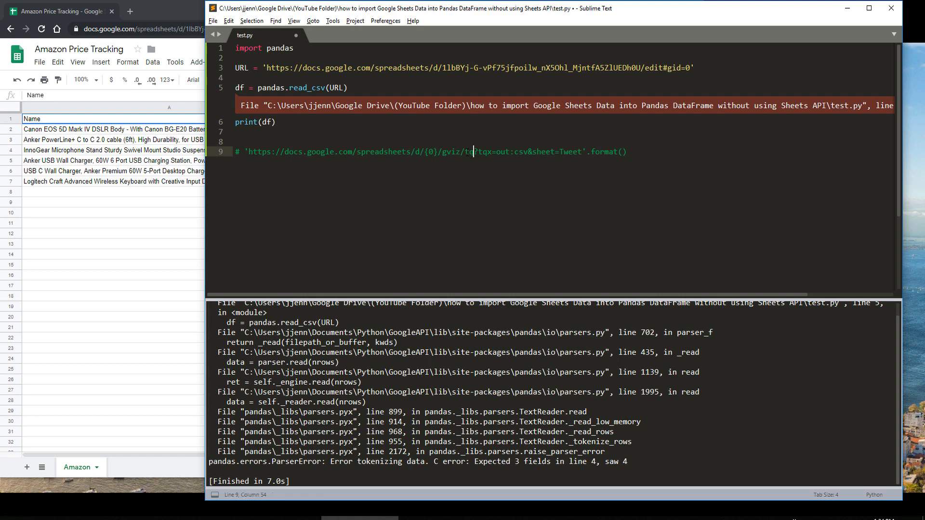
click(527, 152)
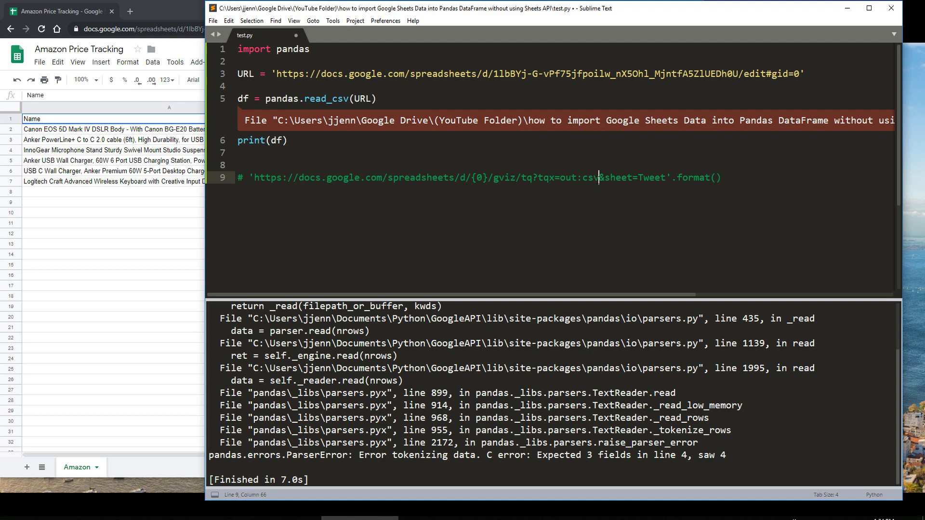
double_click(587, 178)
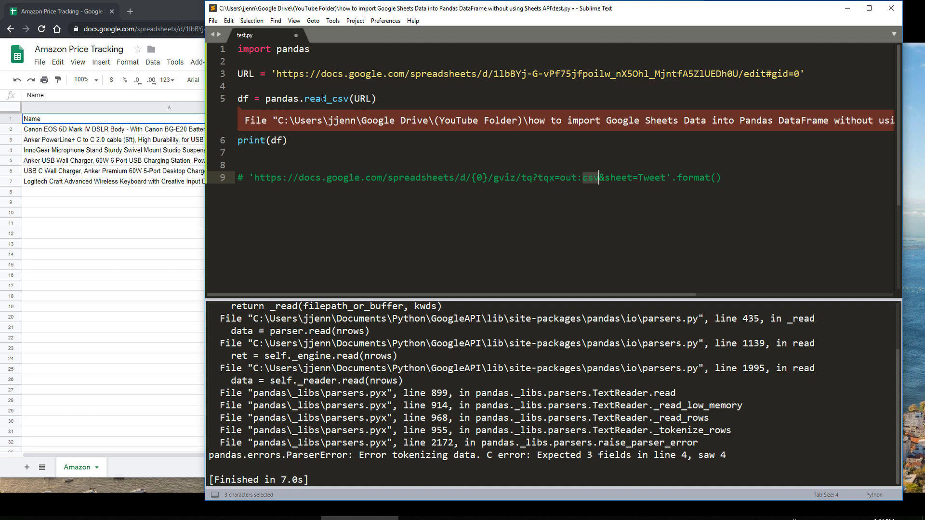
double_click(652, 178)
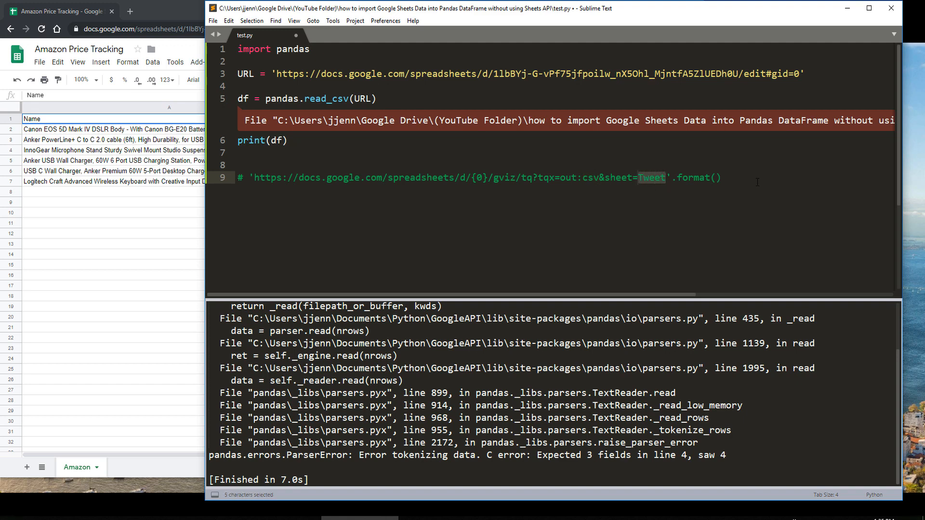
mouse_move(698, 194)
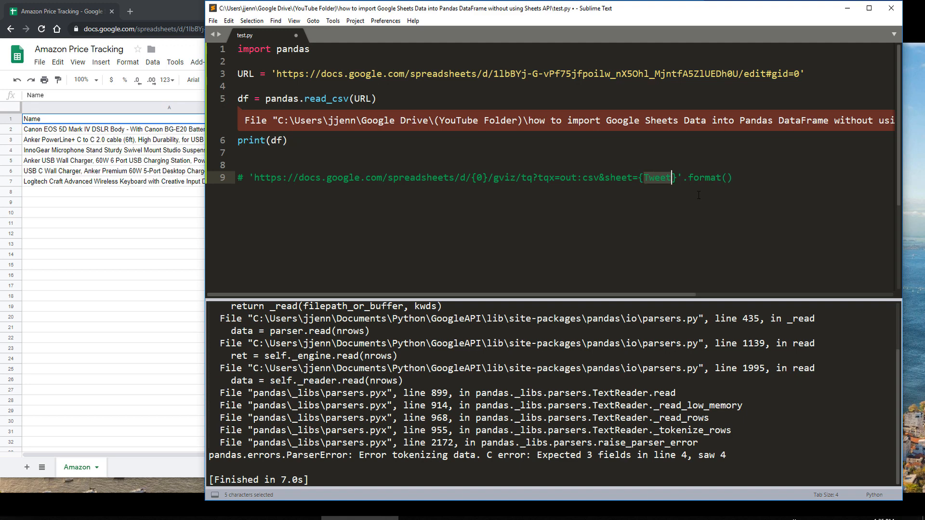
text(1)
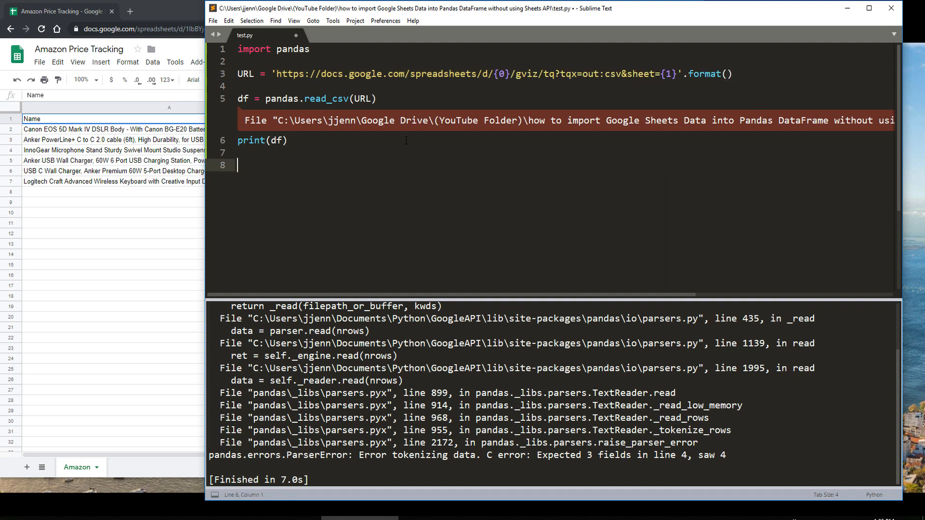
- Hide the build error output so only the seven-line script shows
key(backspace)
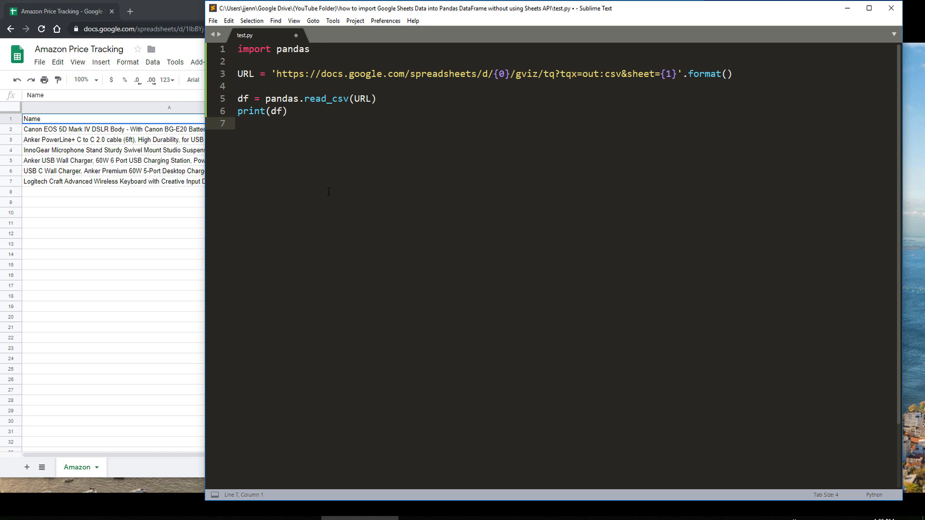
click(728, 74)
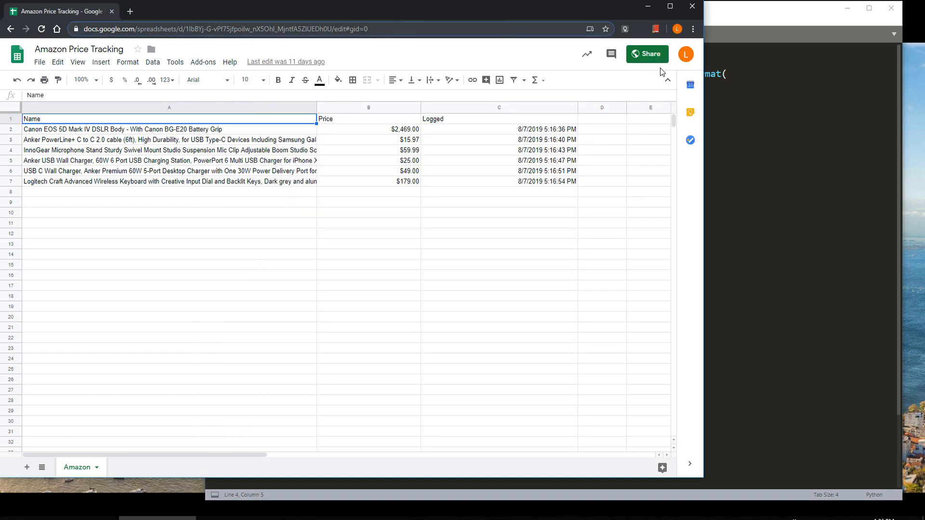
- Show the Advanced sharing settings for the Amazon Price Tracking spreadsheet from the Share dialog
click(647, 54)
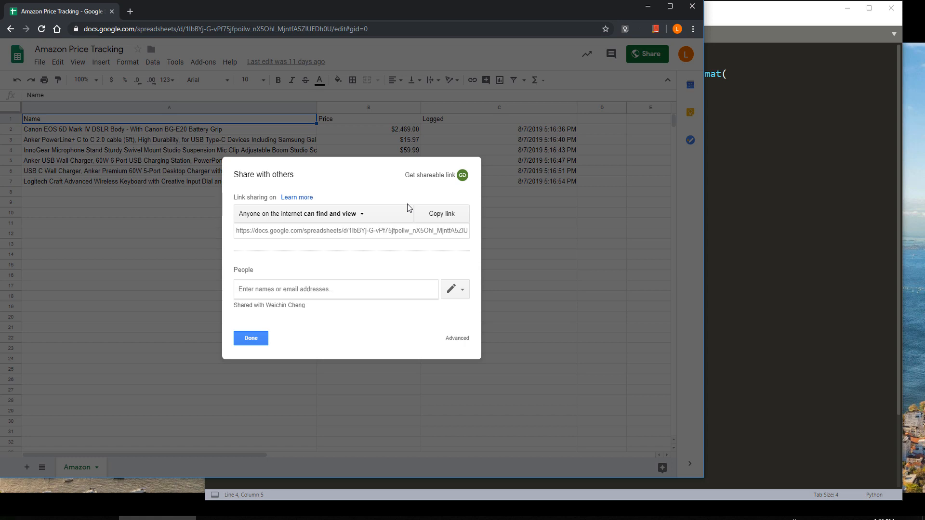
mouse_move(447, 253)
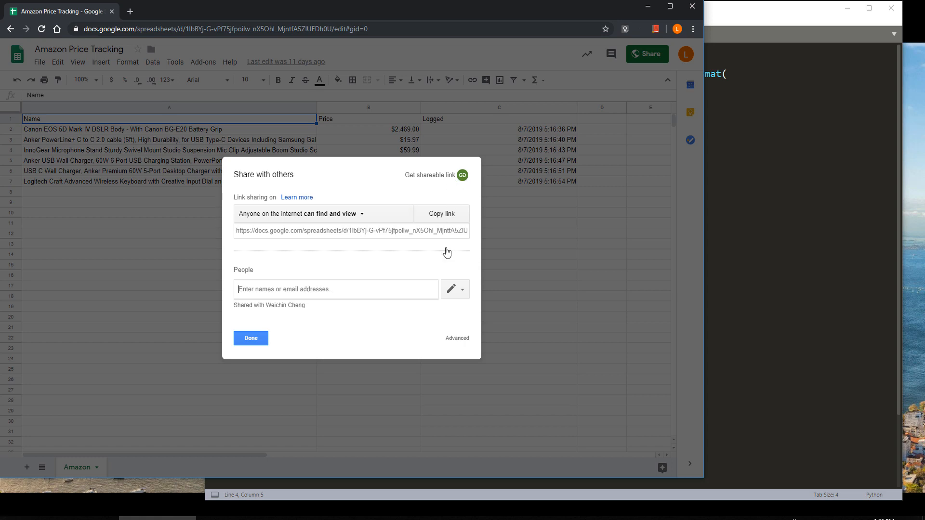
click(456, 338)
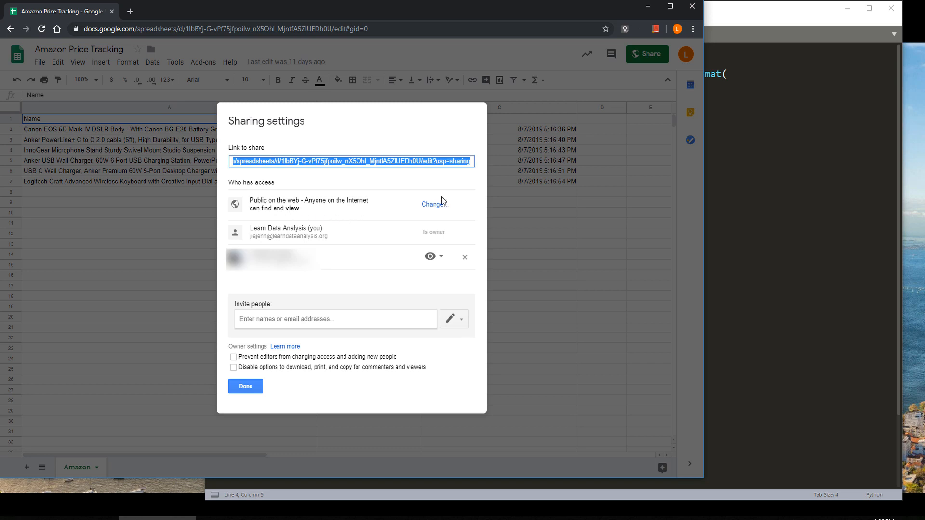
- Set link sharing to 'On - Anyone with the link' can view, save it, and close the sharing settings
click(432, 203)
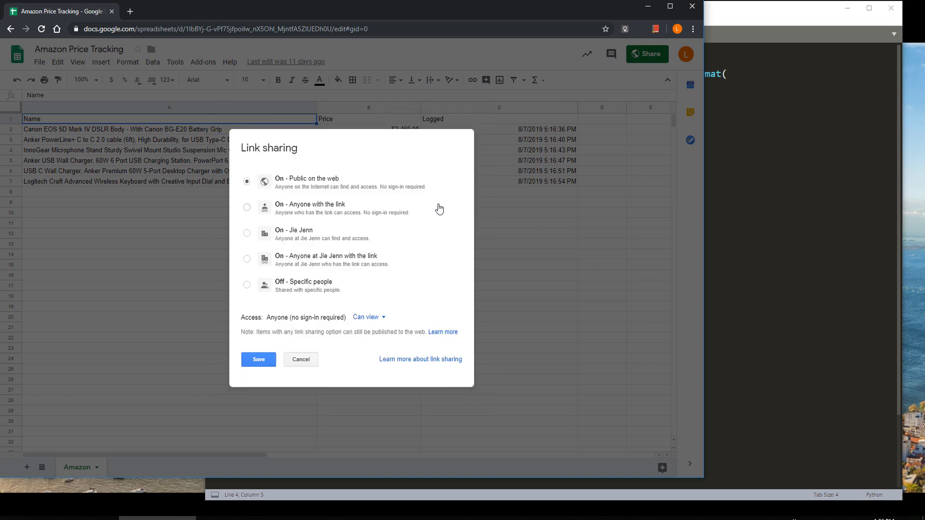
mouse_move(265, 158)
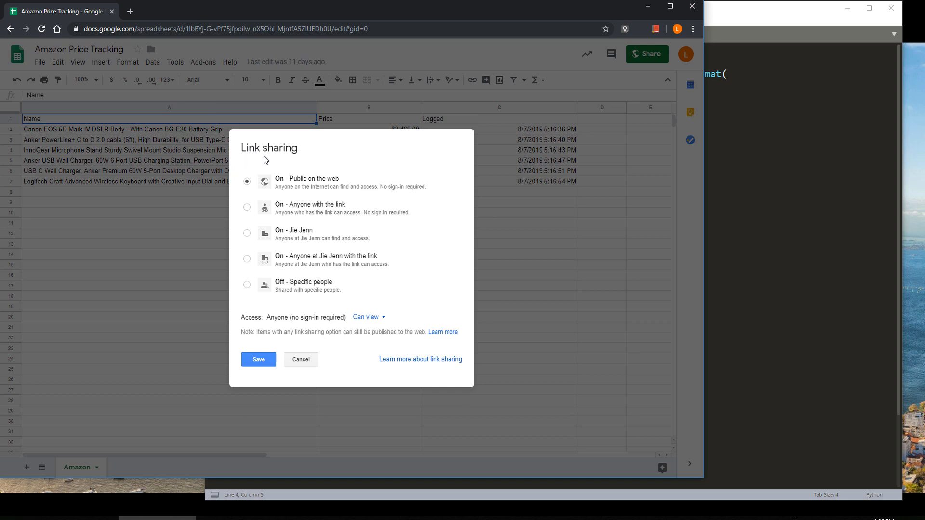
mouse_move(395, 236)
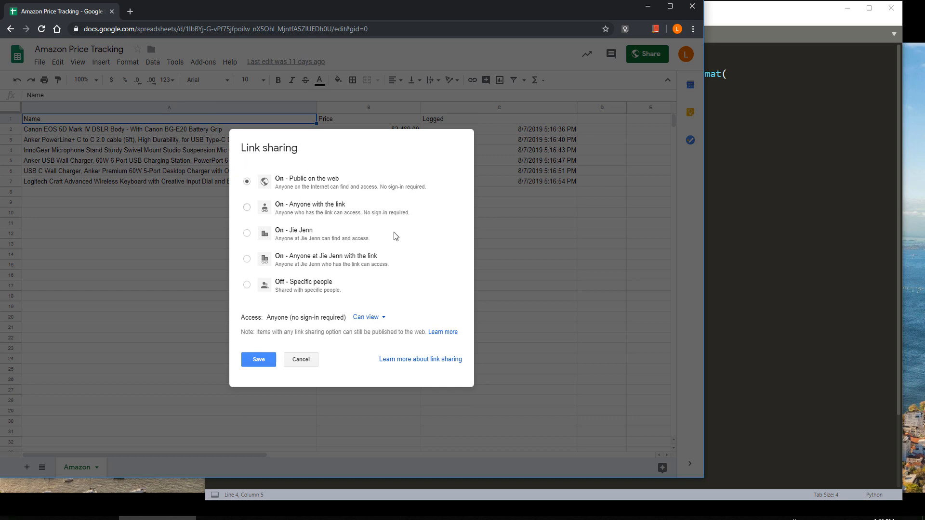
mouse_move(280, 187)
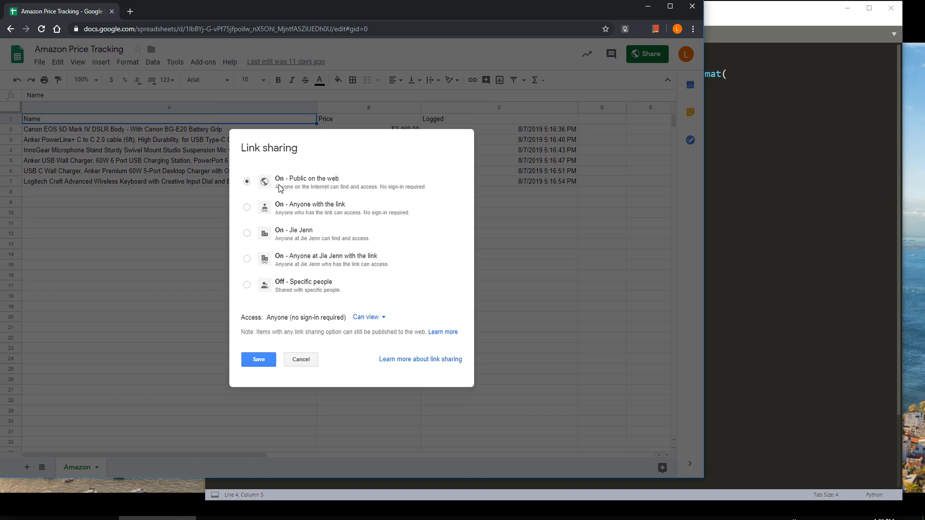
mouse_move(290, 188)
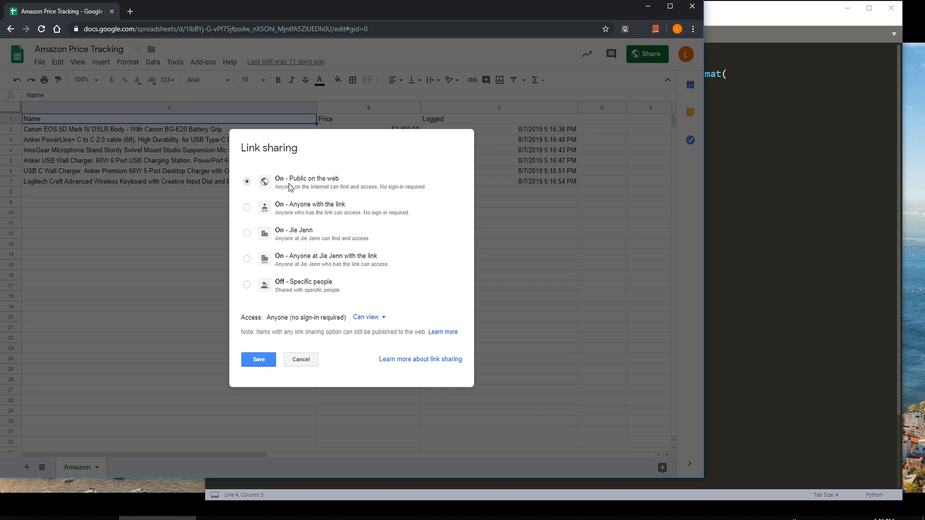
mouse_move(265, 211)
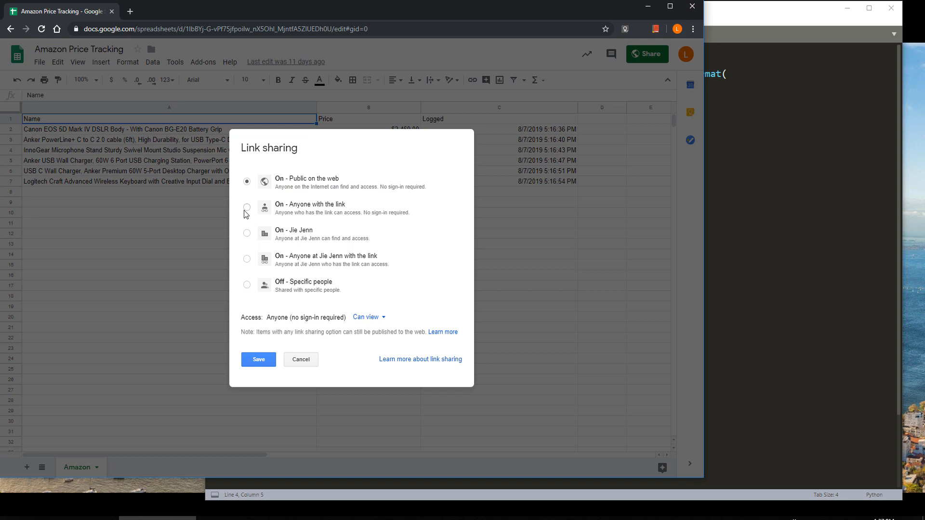
click(247, 207)
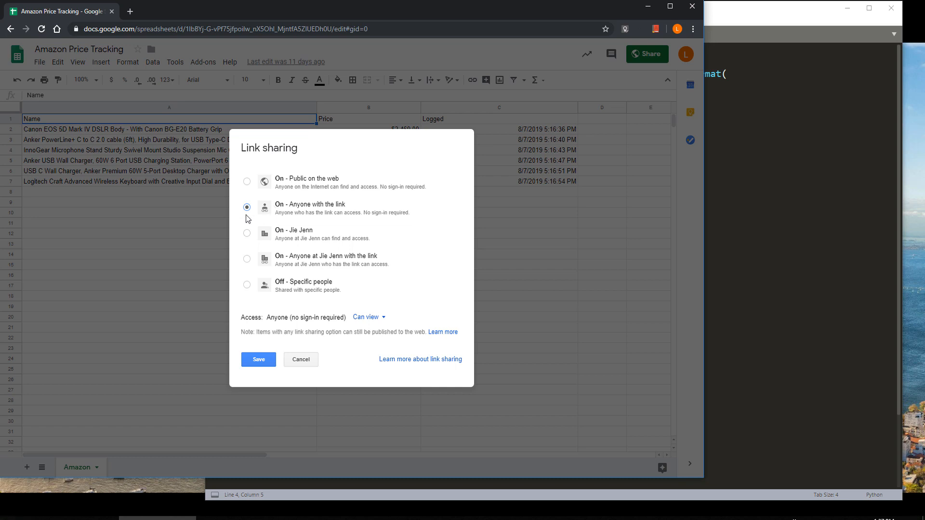
mouse_move(359, 218)
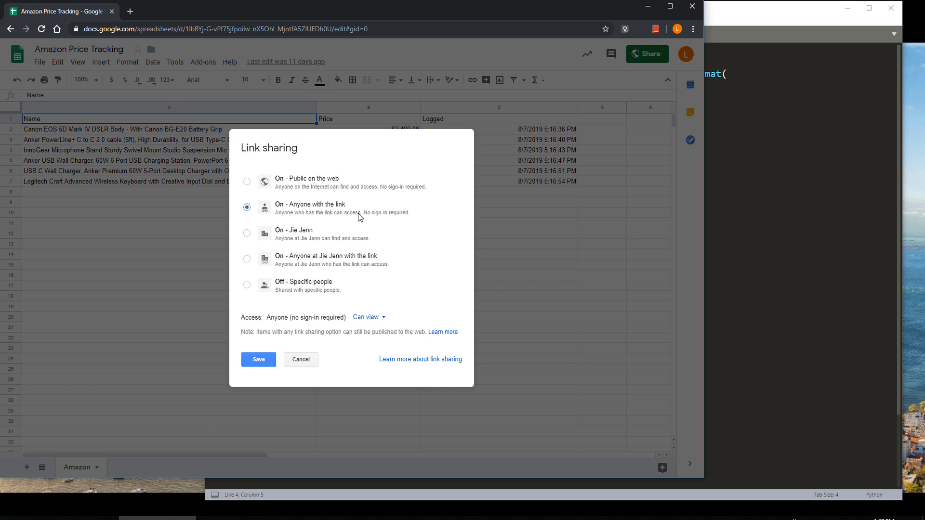
mouse_move(362, 223)
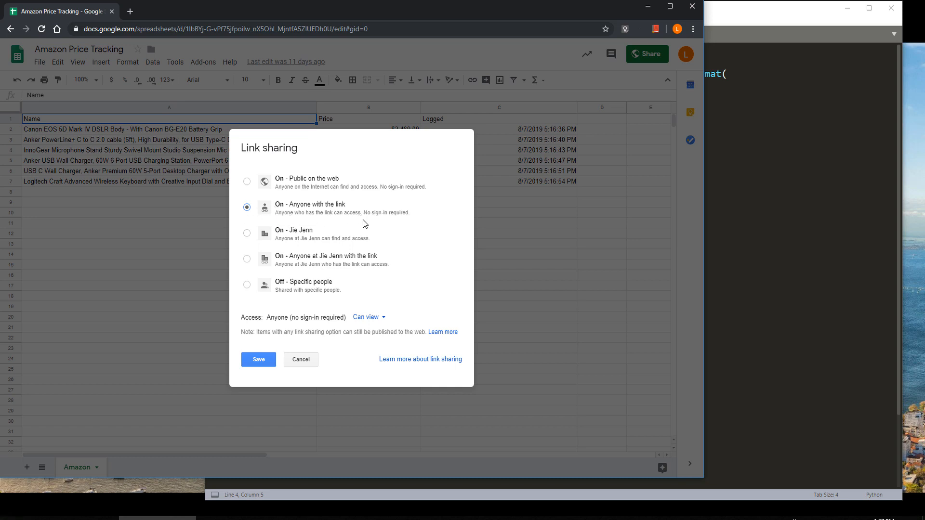
mouse_move(372, 222)
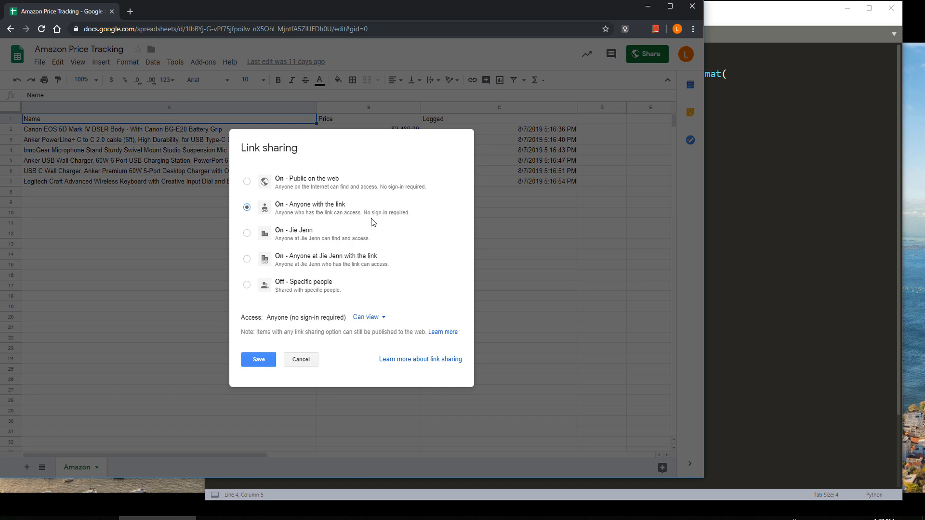
click(258, 359)
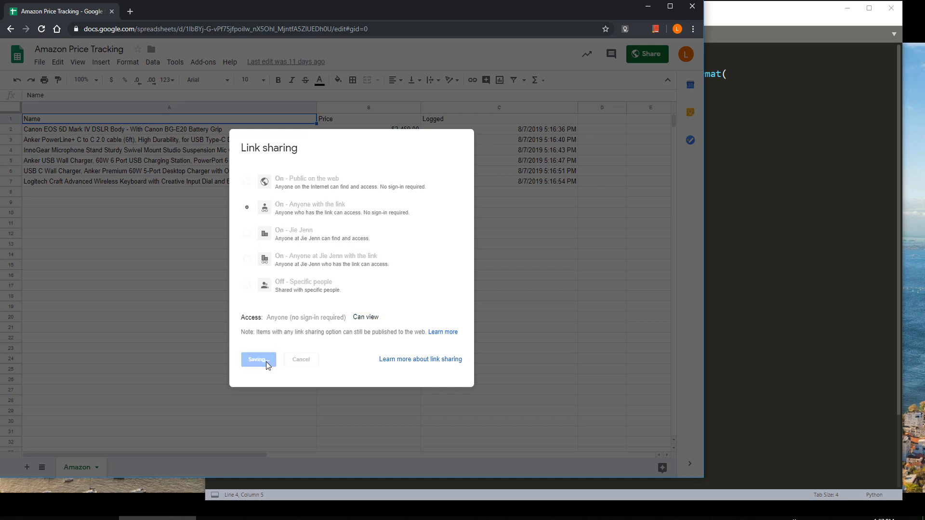
click(259, 359)
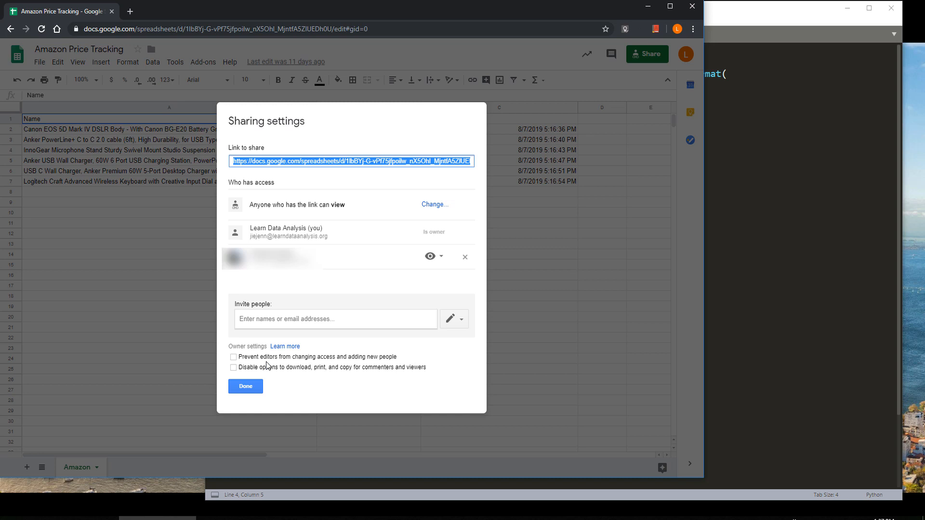
click(245, 387)
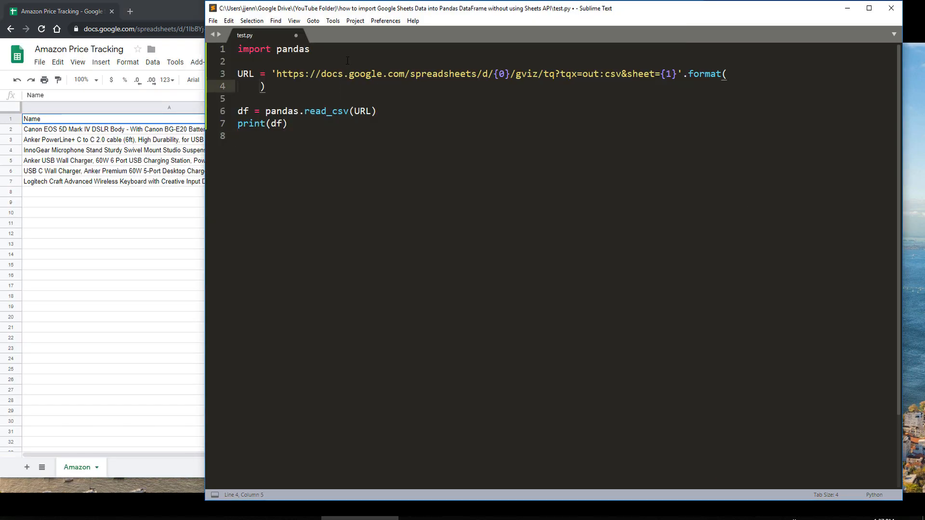
- Add googleSheetId = '1lbBYj-G-vPf75jfpoilw_nX5Ohl_MjntfA5ZlUEDh0U' above the URL line
text(google)
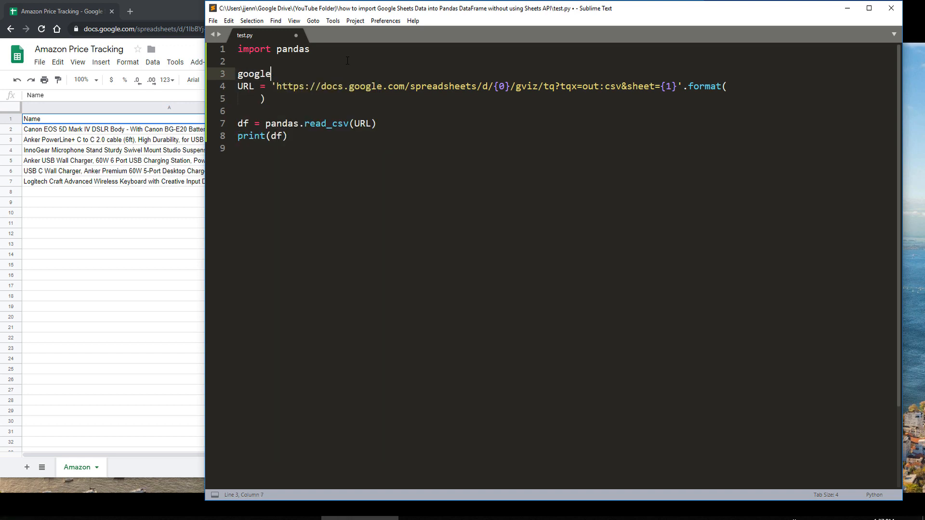
text(SheetId = ')
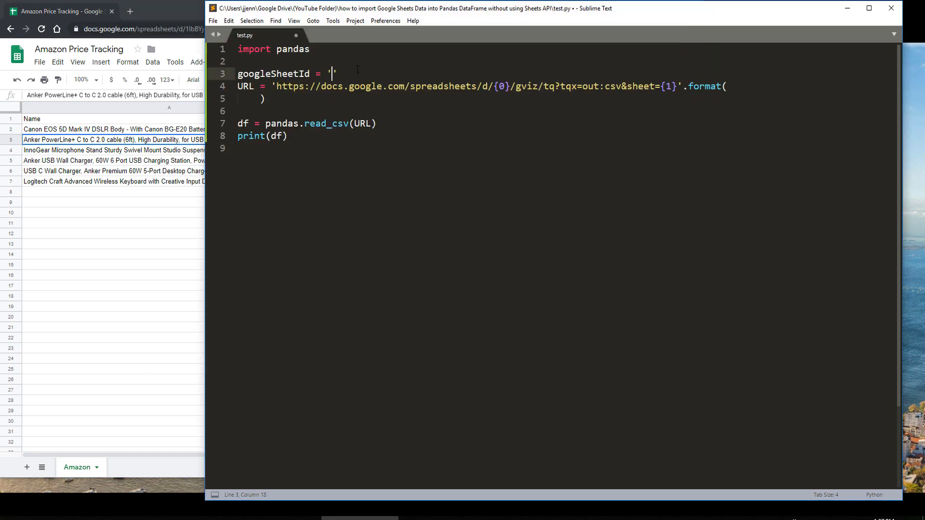
text(1lbBYj-G-vPf75jfpoilw_nX5Ohl_MjntfA5ZlUEDh0U)
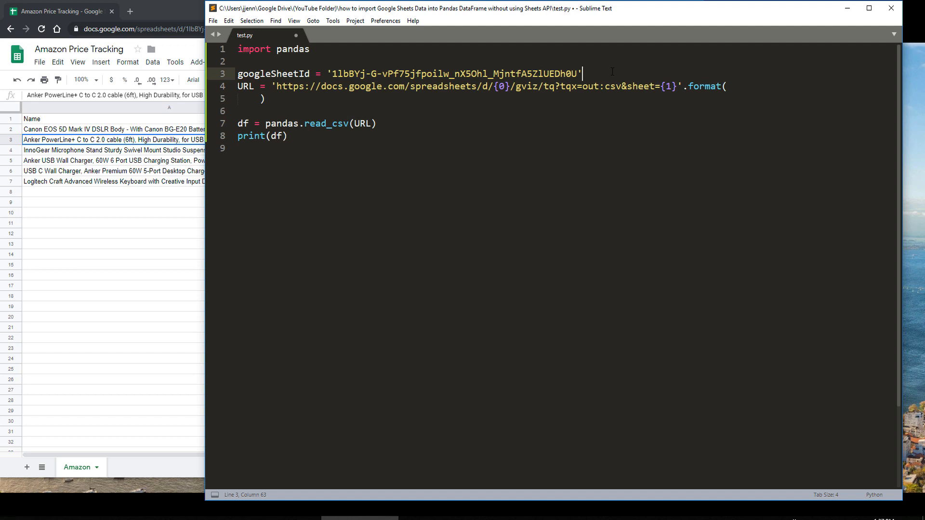
text(wo)
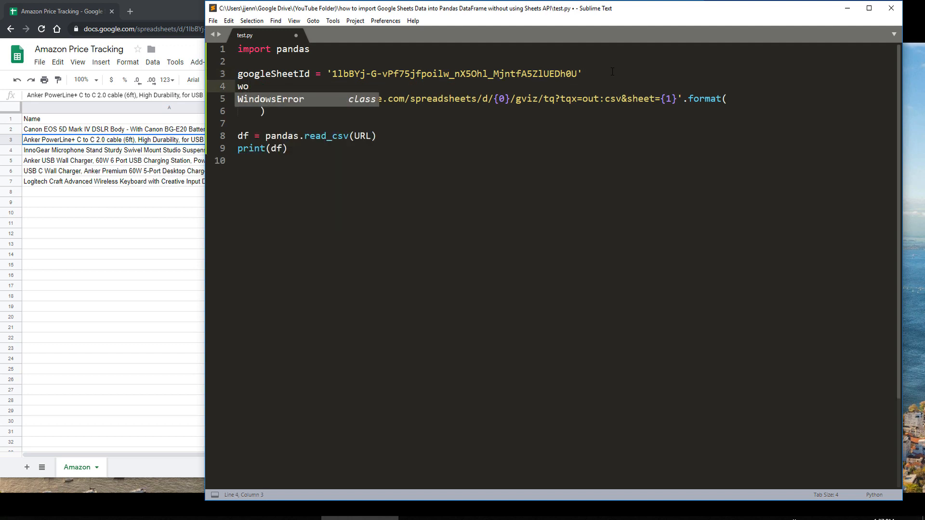
- Add worksheetName = 'Amazon' and pass googleSheetId, worksheetName into the URL's .format() call
key(backspace)
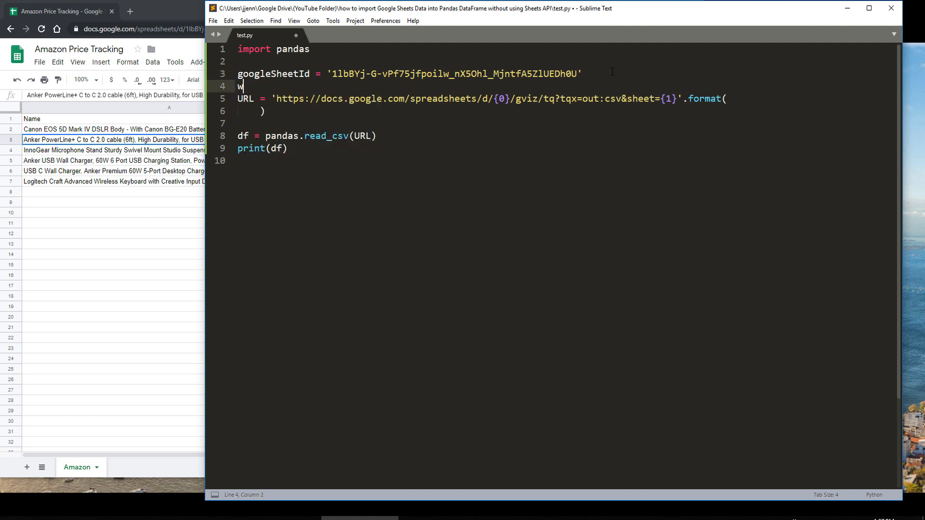
text(orksheet)
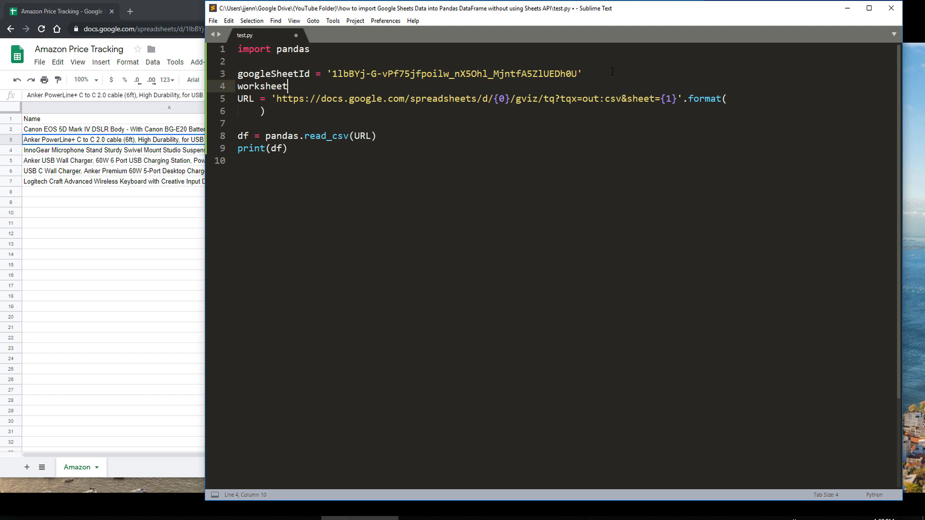
text(Name = ')
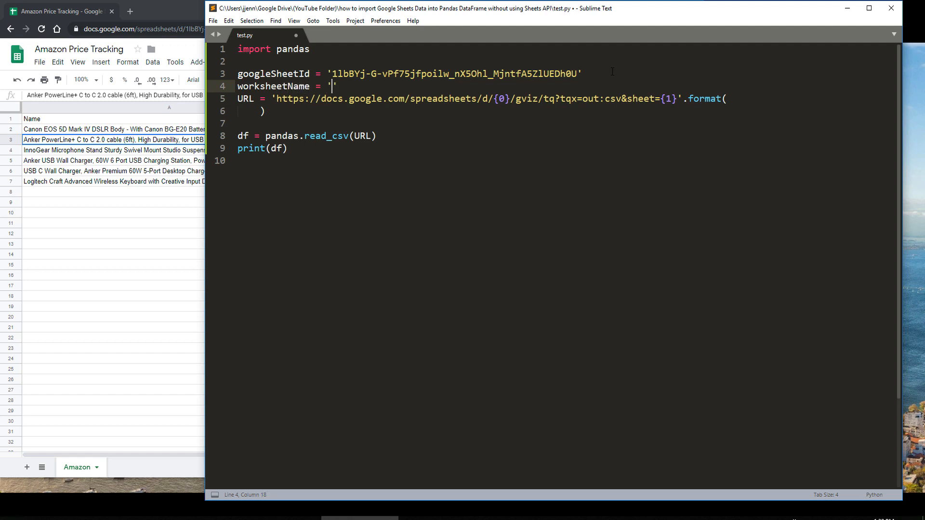
text(Amazon)
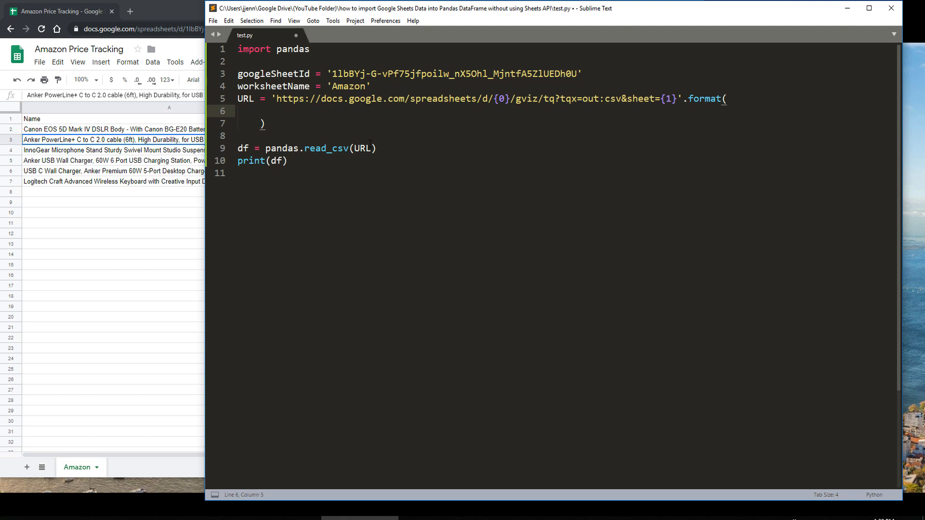
text(googleSheetId,)
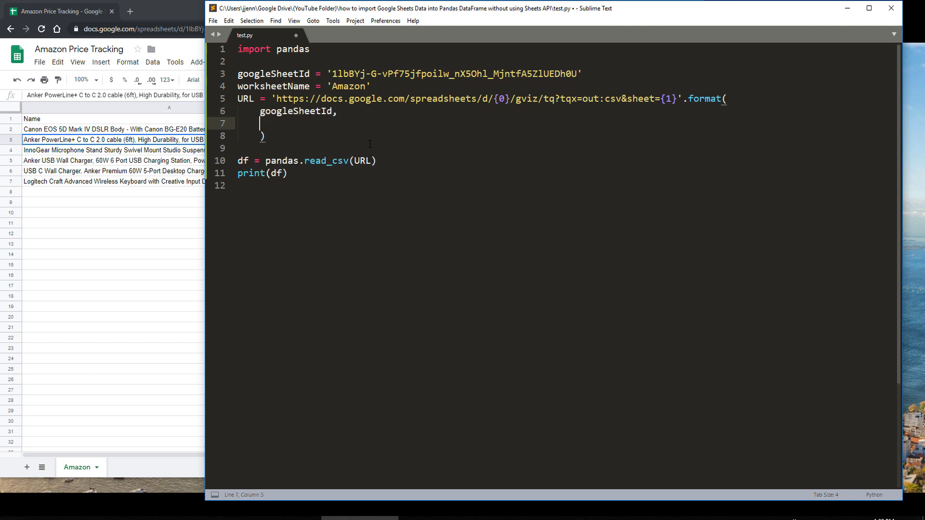
text(worksheetName)
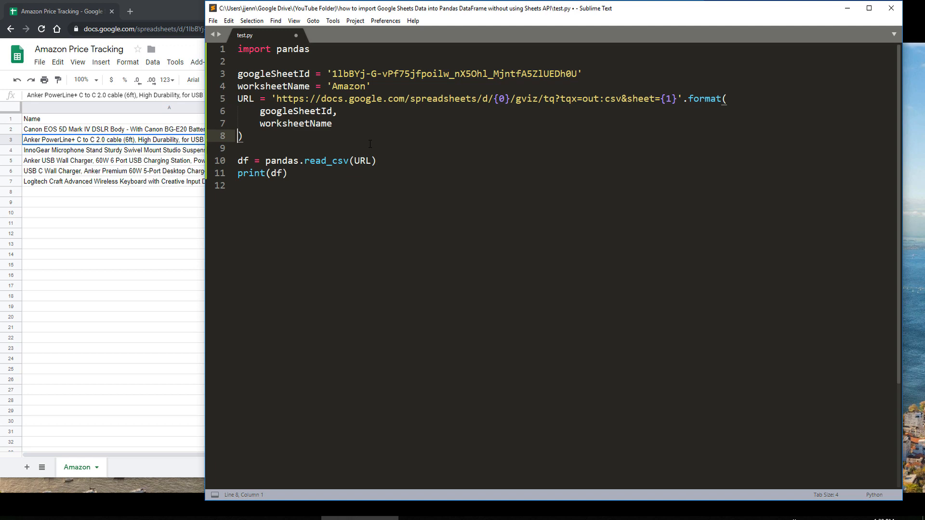
- Run test.py to print the Amazon sheet as a 6-row, 3-column DataFrame
key(ctrl+b)
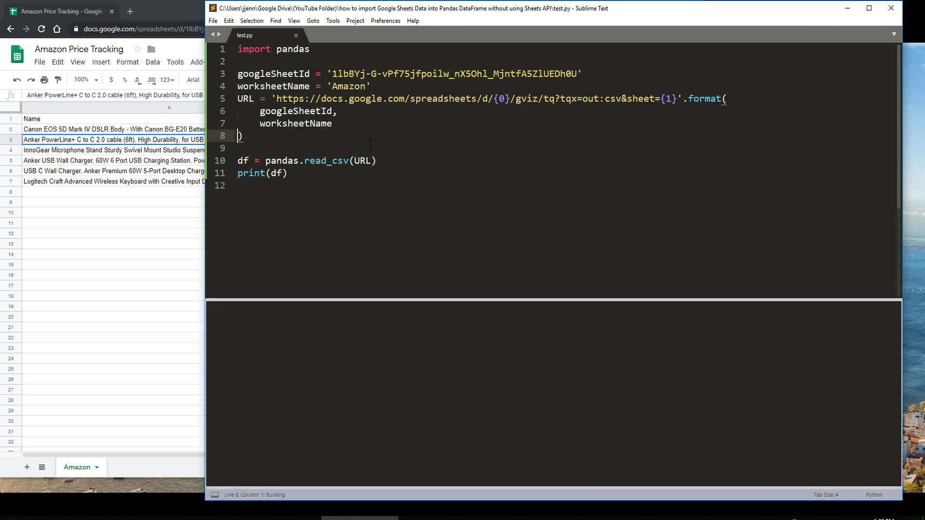
key(ctrl+b)
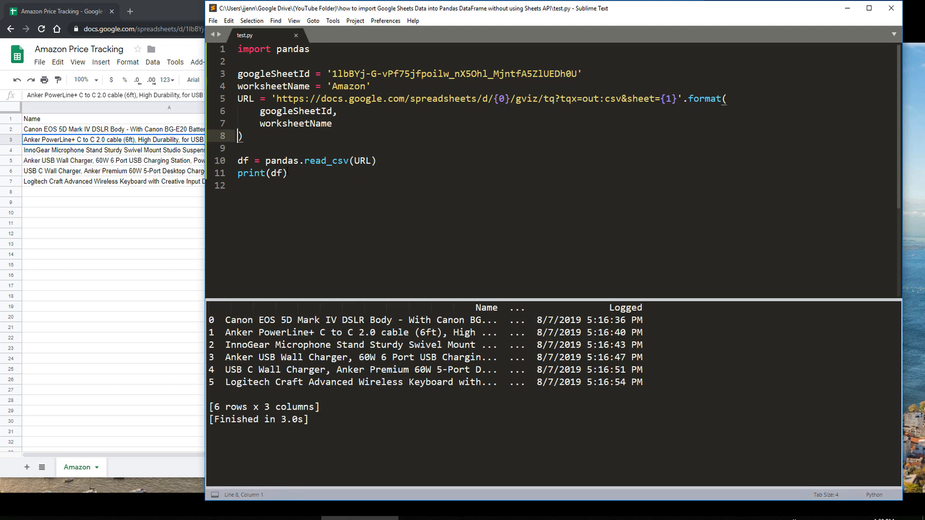